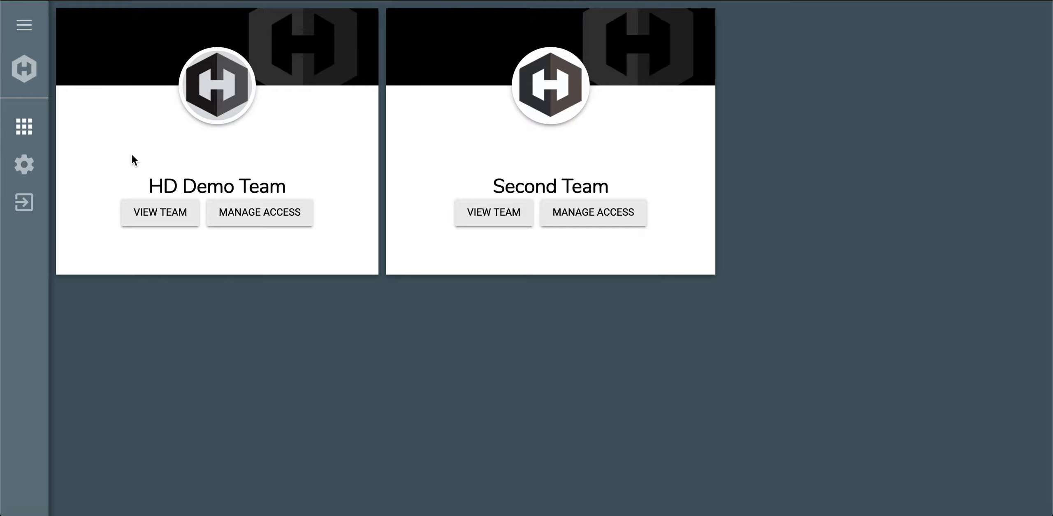
pyautogui.moveTo(195, 244)
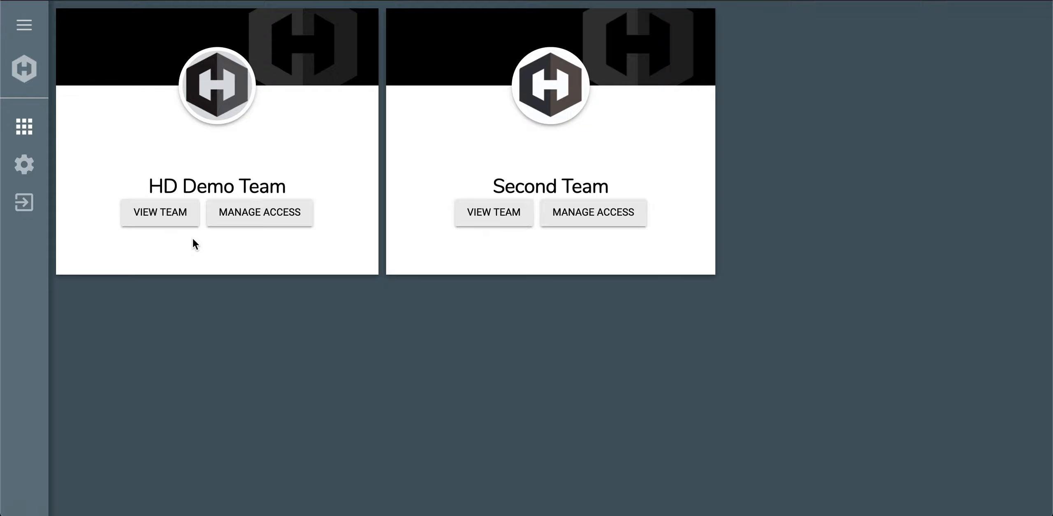
pyautogui.moveTo(77, 95)
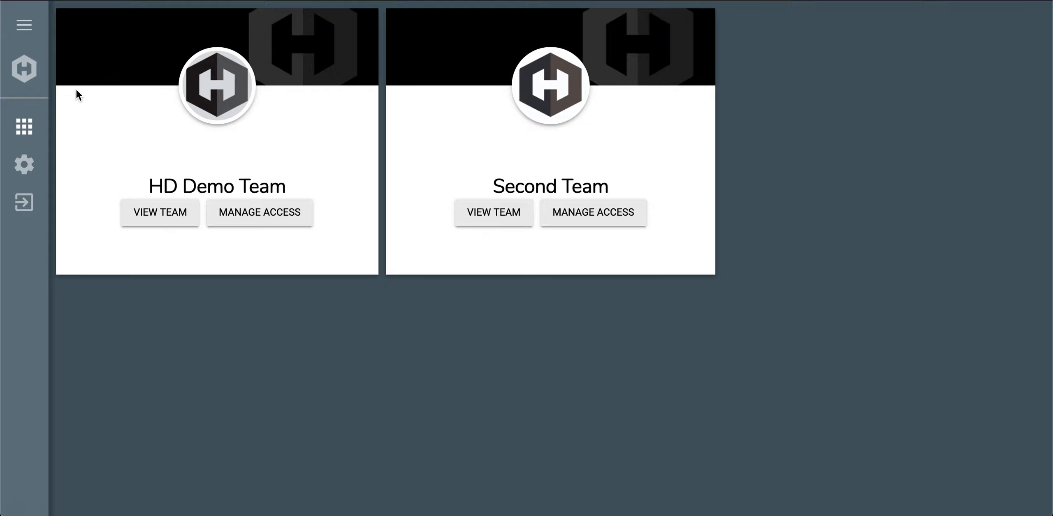
# Step: Go to Settings > Tags from the navigation menu and scroll through the tags table
pyautogui.click(23, 25)
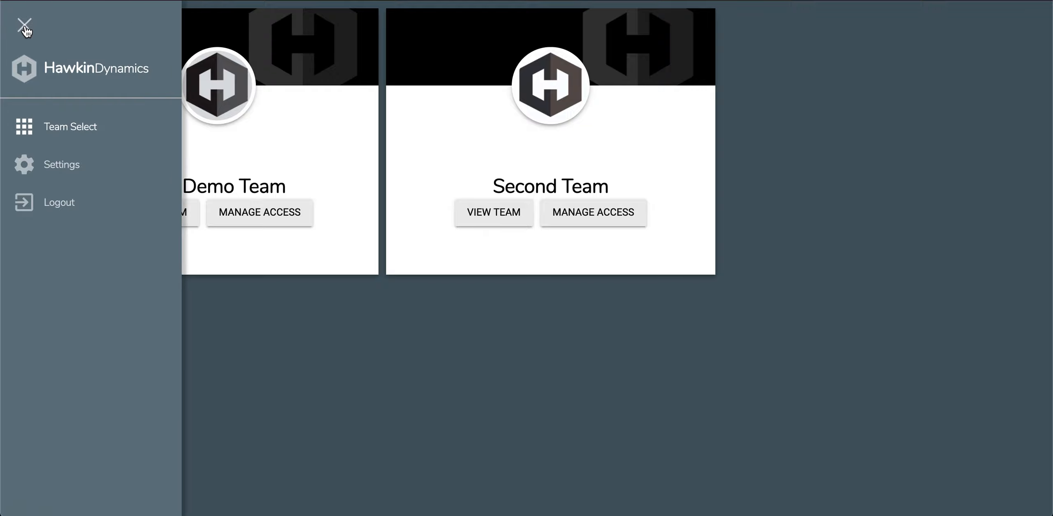
pyautogui.moveTo(61, 164)
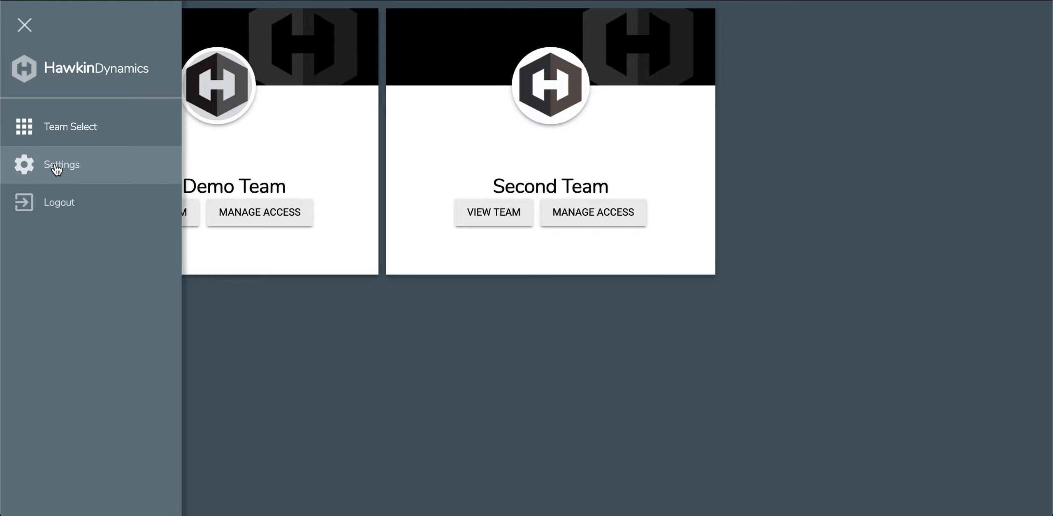
pyautogui.click(62, 164)
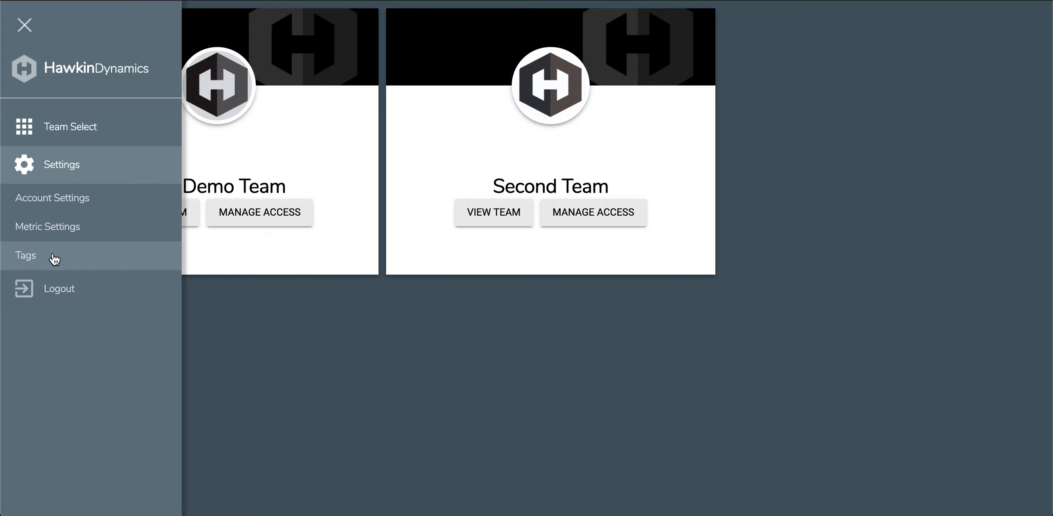
pyautogui.click(26, 256)
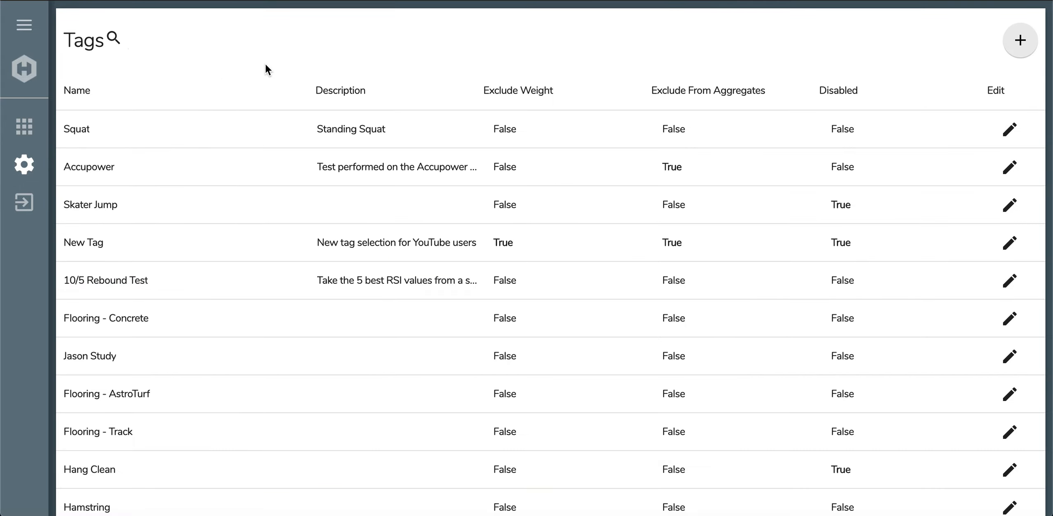
pyautogui.scroll(-3)
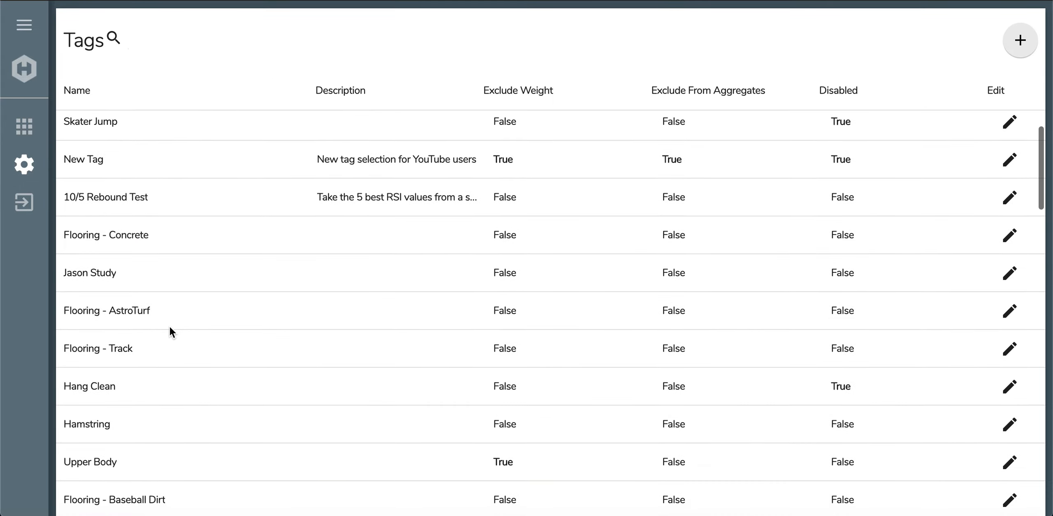
pyautogui.scroll(-3)
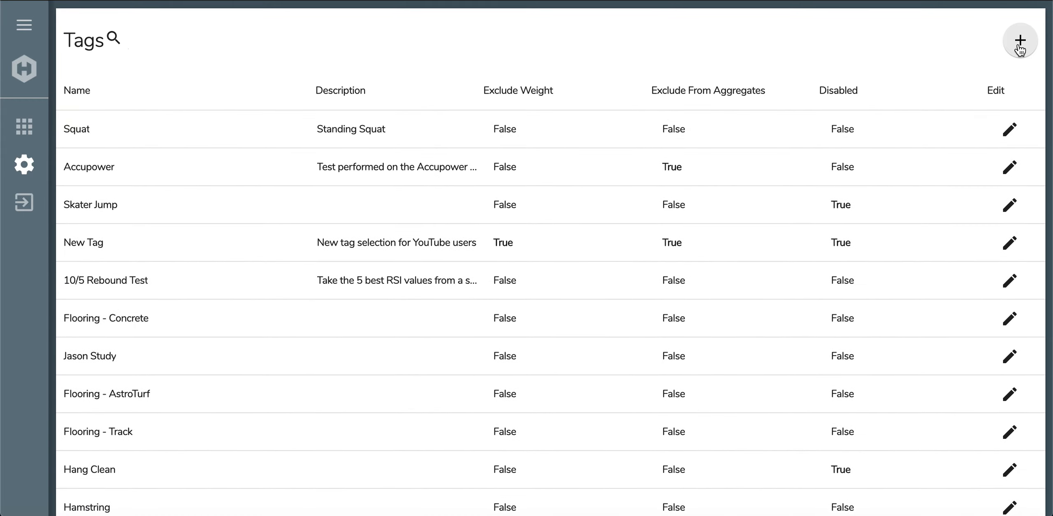
# Step: Add tag 'New Tag 2' with description 'New tag for users demo', no options ticked, and save
pyautogui.click(1019, 42)
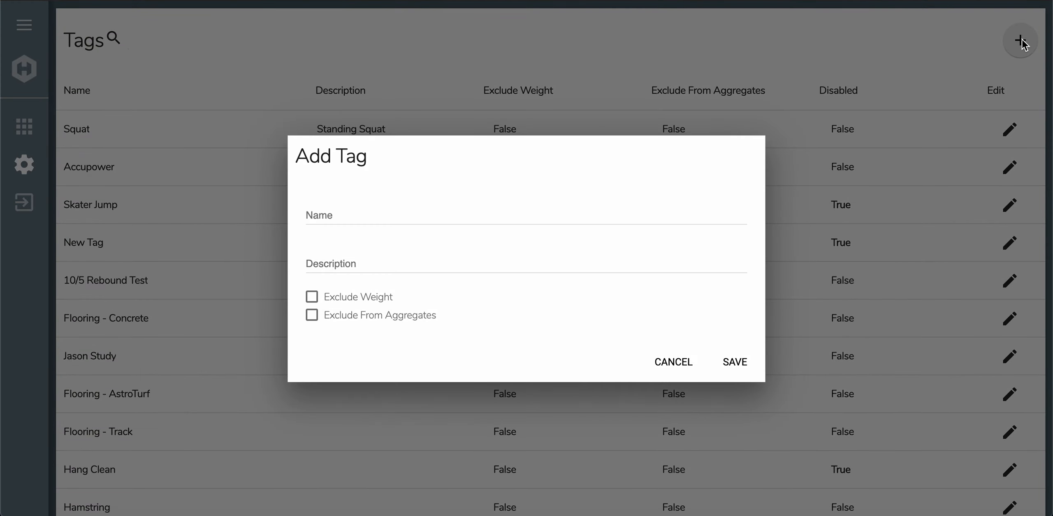
pyautogui.moveTo(516, 222)
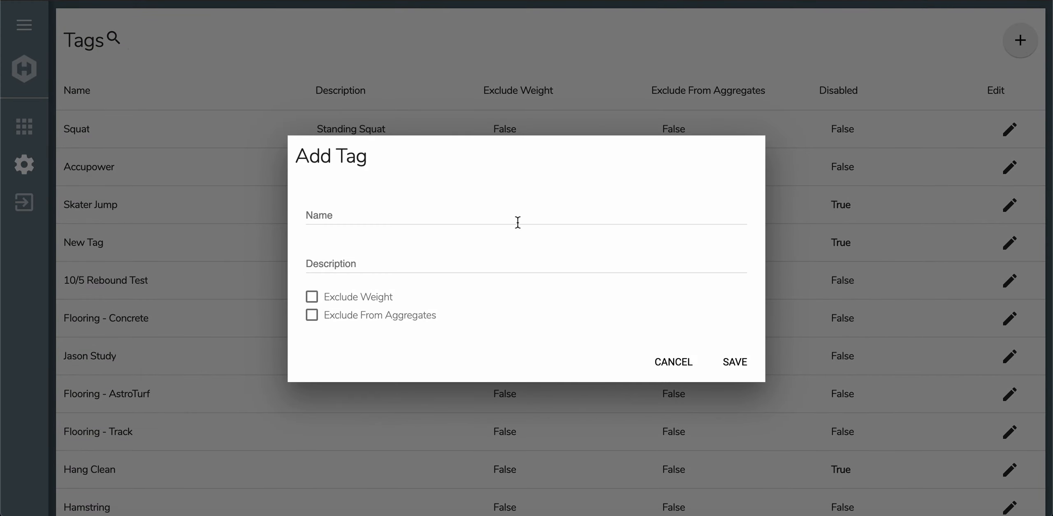
pyautogui.write('New')
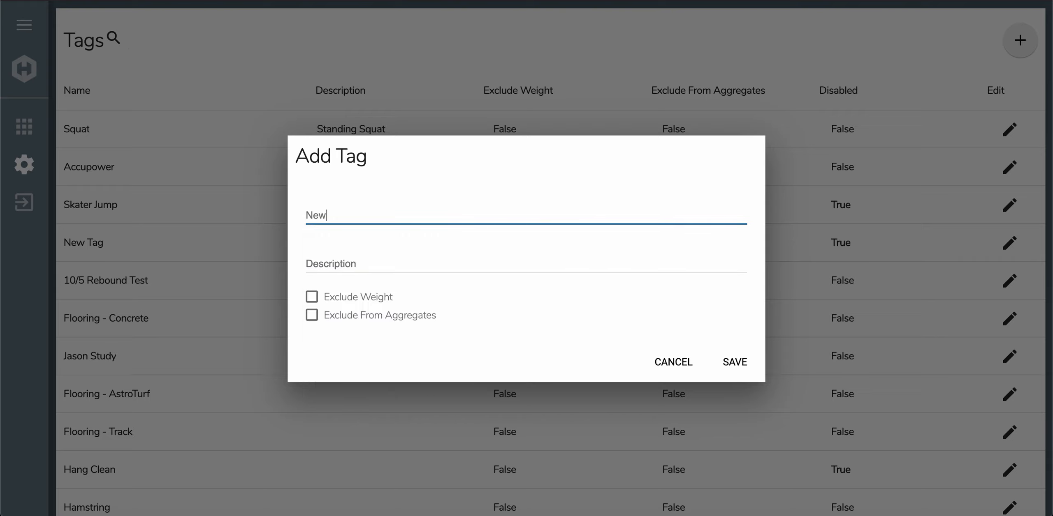
pyautogui.write('Tag 2')
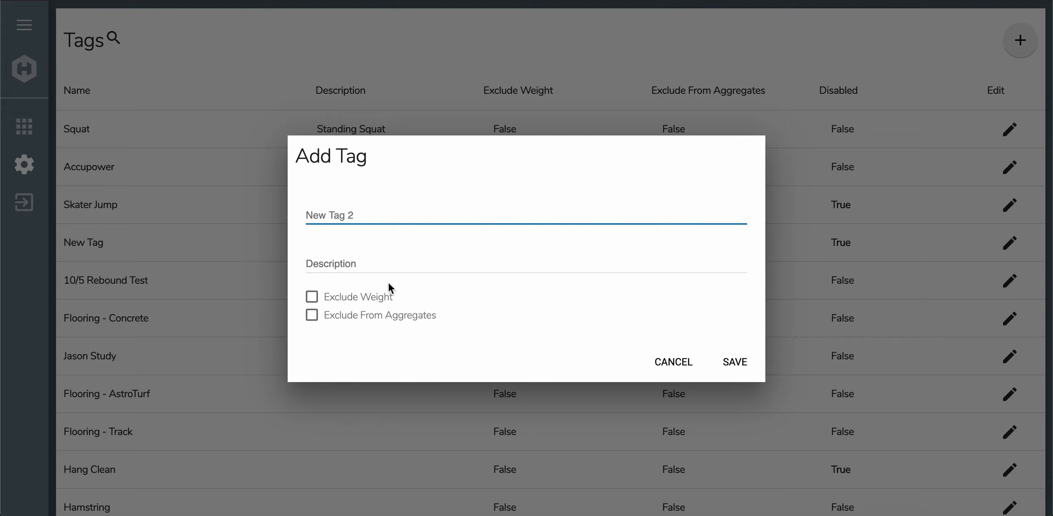
pyautogui.click(381, 269)
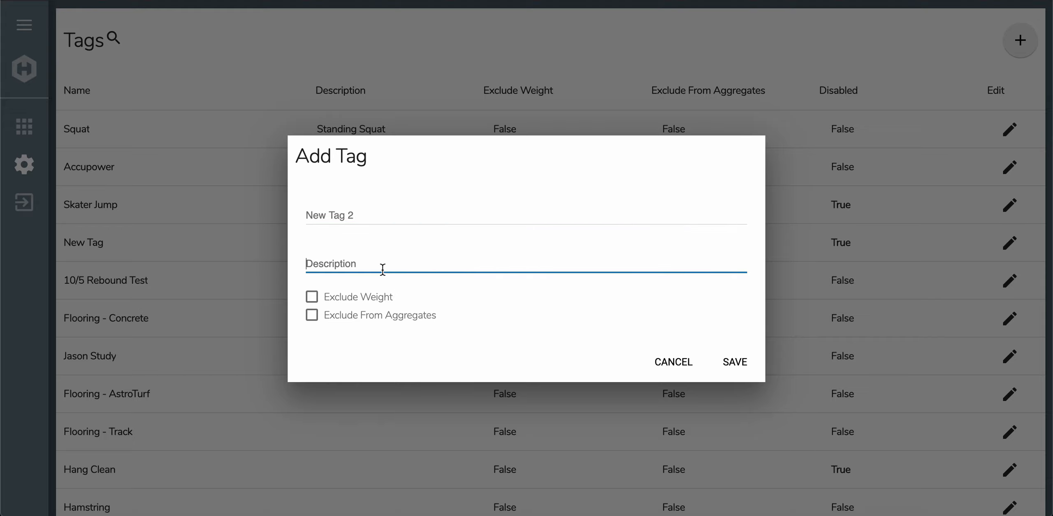
pyautogui.write('New tag for')
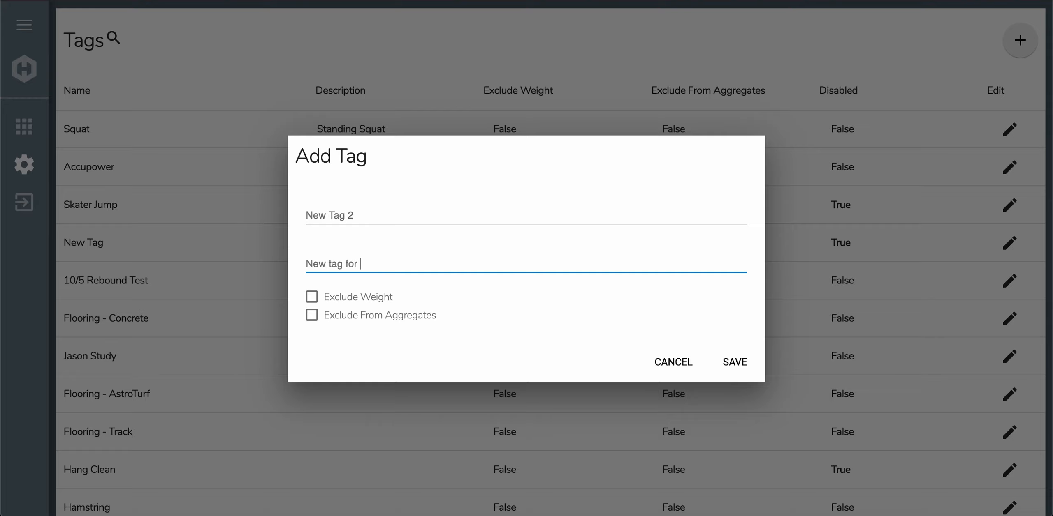
pyautogui.write('users d')
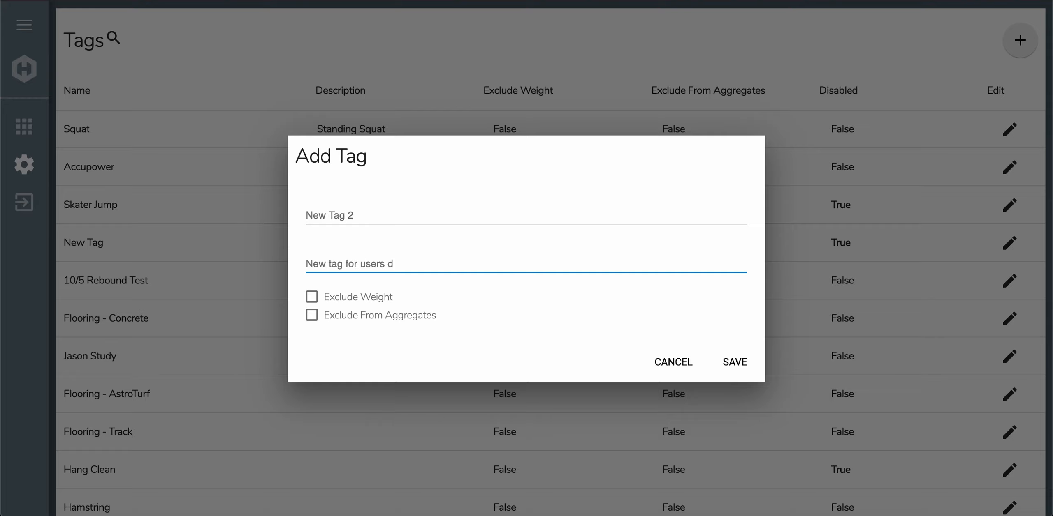
pyautogui.write('emo')
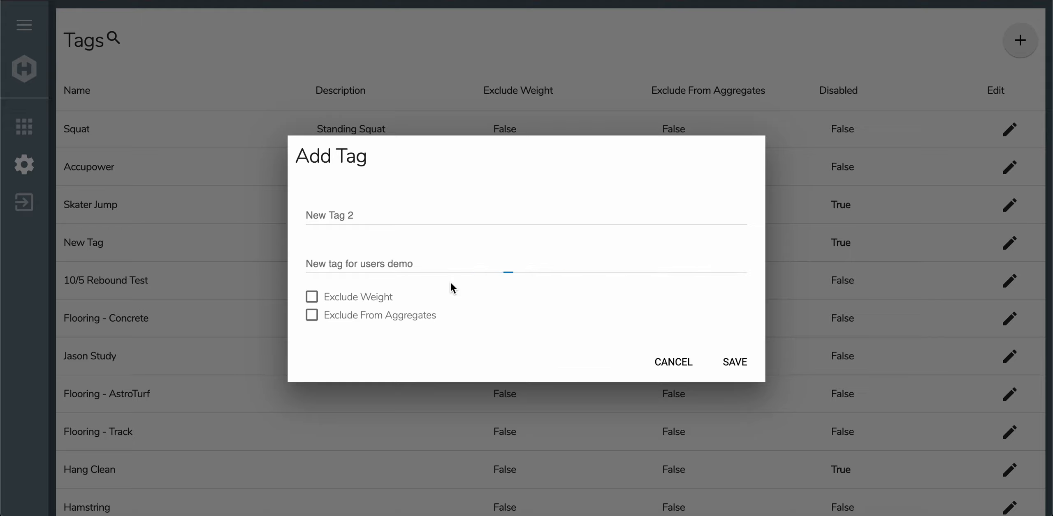
pyautogui.moveTo(371, 305)
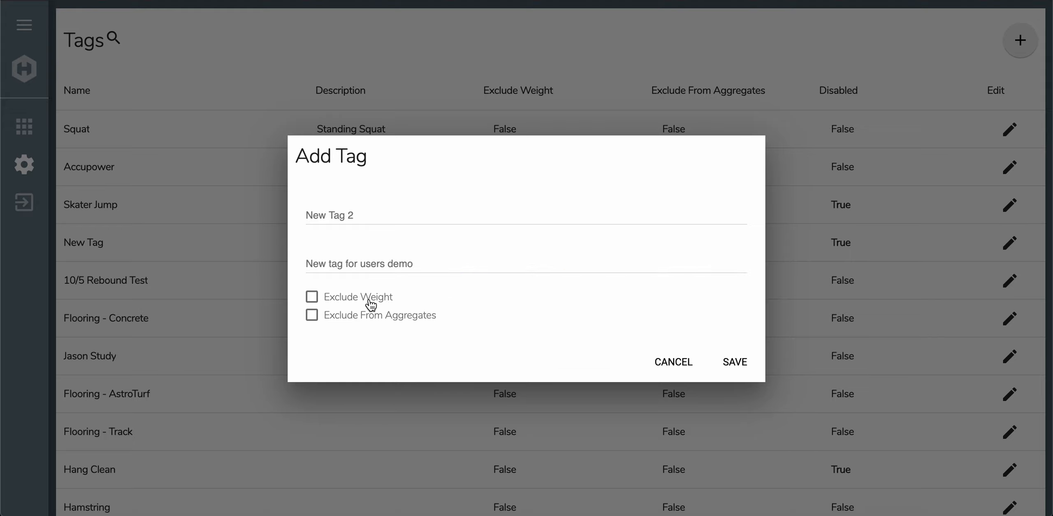
pyautogui.moveTo(419, 311)
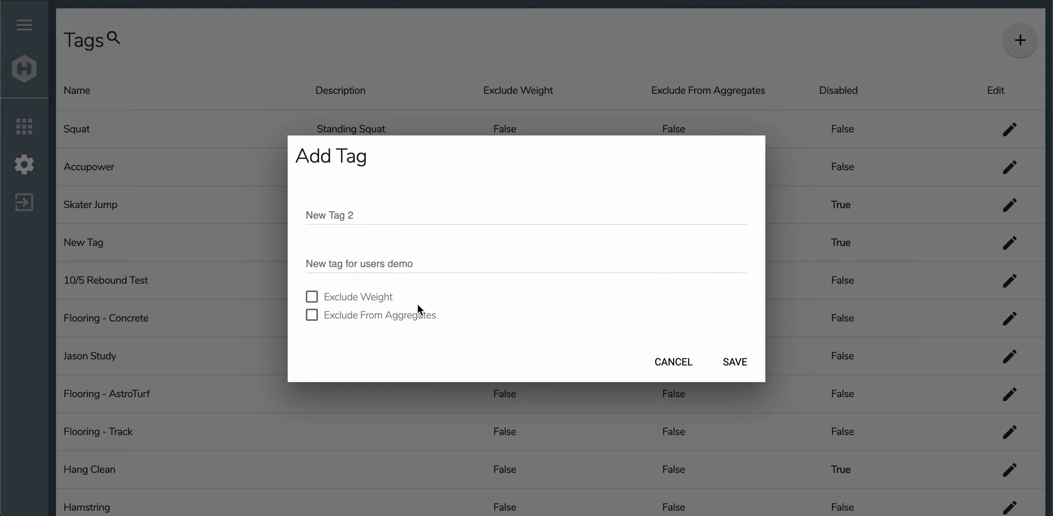
pyautogui.moveTo(689, 327)
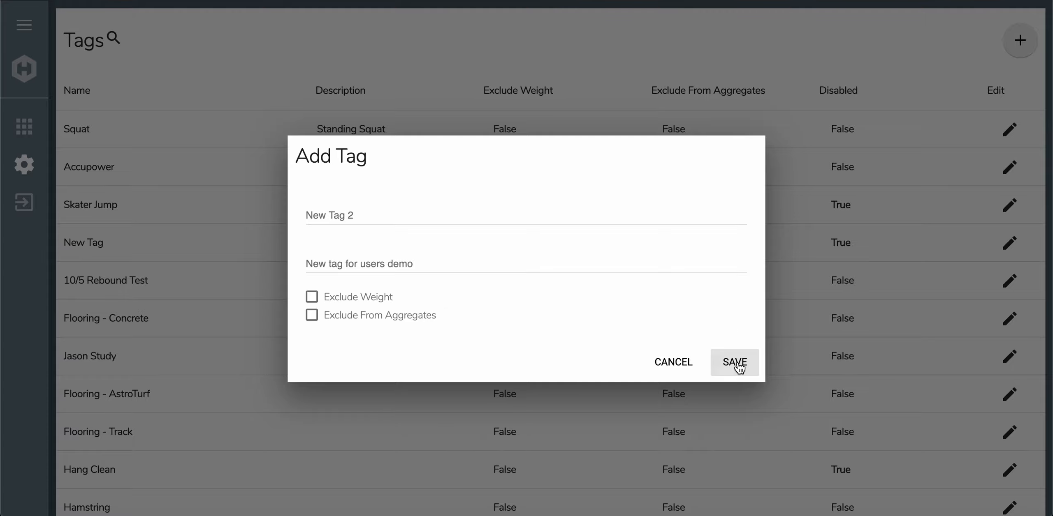
pyautogui.click(733, 362)
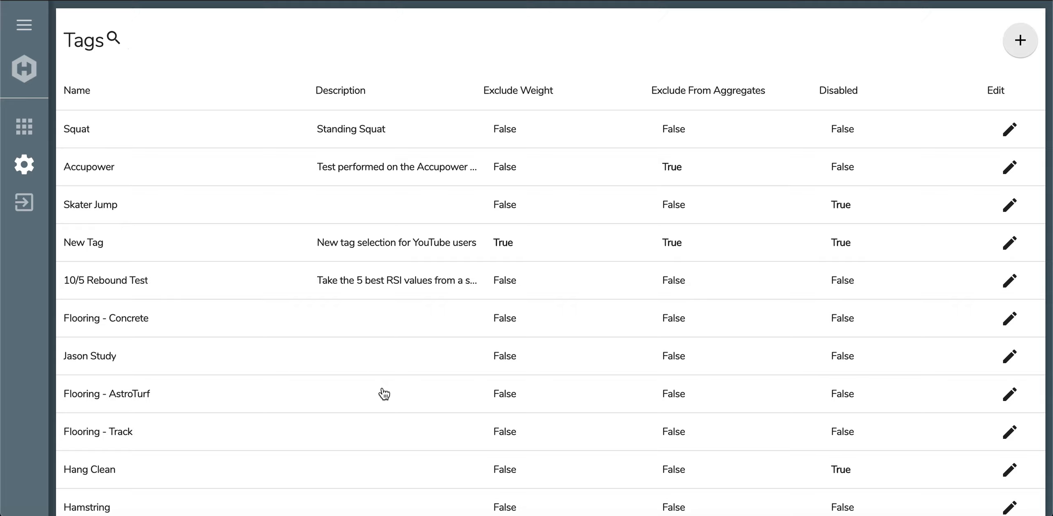
# Step: Scroll the tags table down to New Tag 2 and open its Edit Tag dialog
pyautogui.scroll(-3)
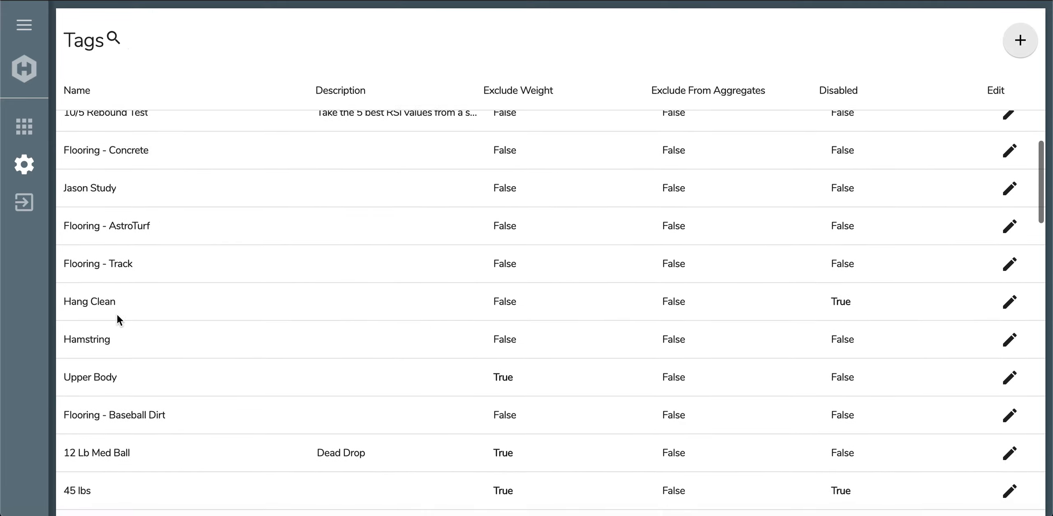
pyautogui.scroll(-3)
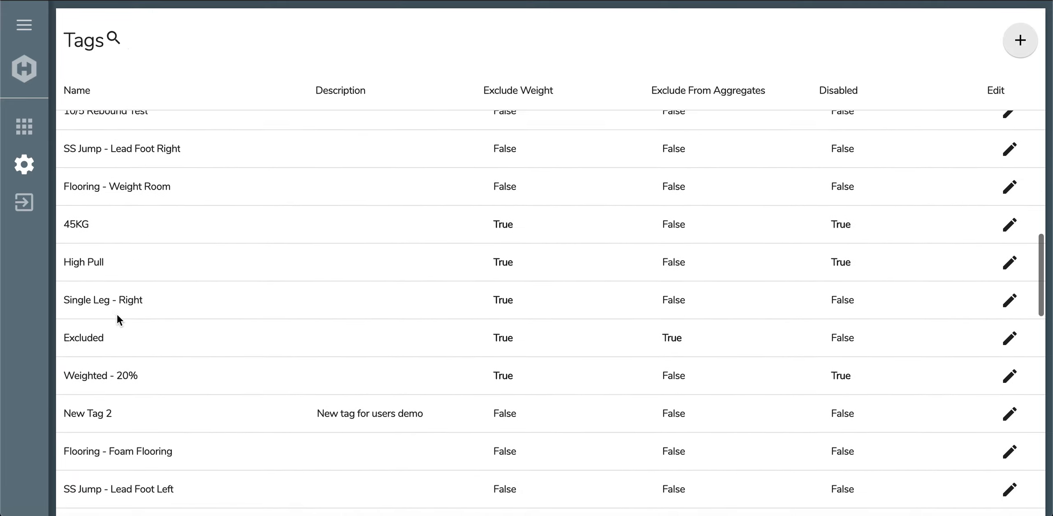
pyautogui.scroll(-3)
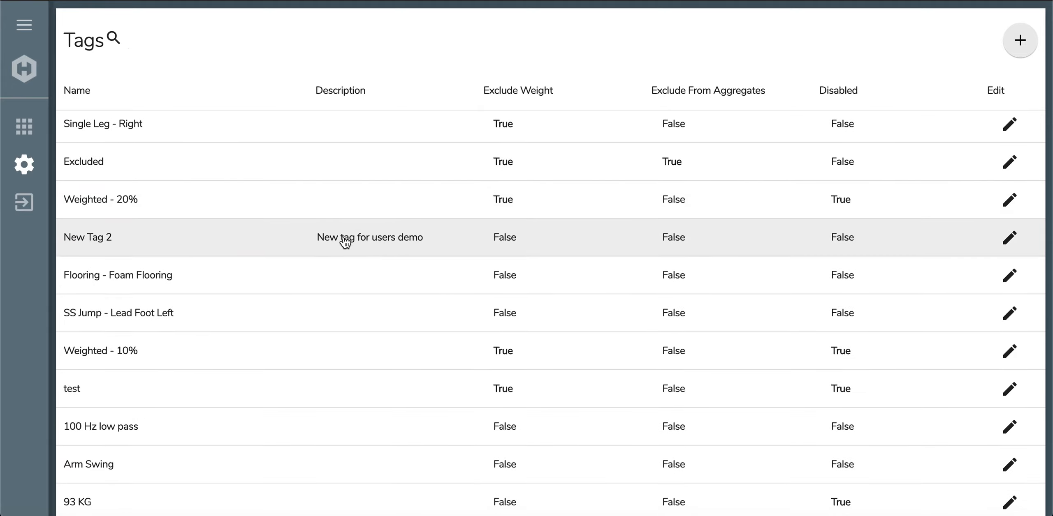
pyautogui.moveTo(178, 242)
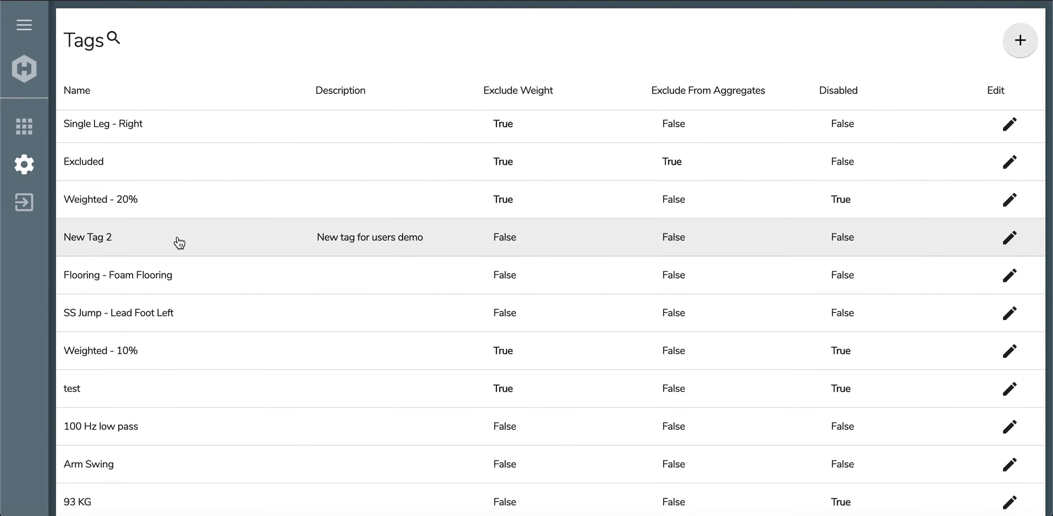
pyautogui.moveTo(511, 250)
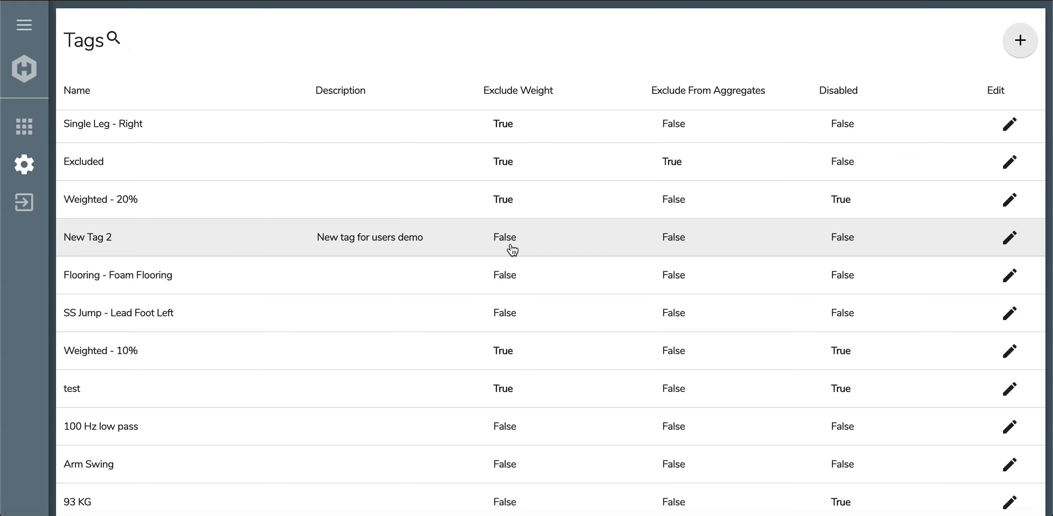
pyautogui.moveTo(510, 248)
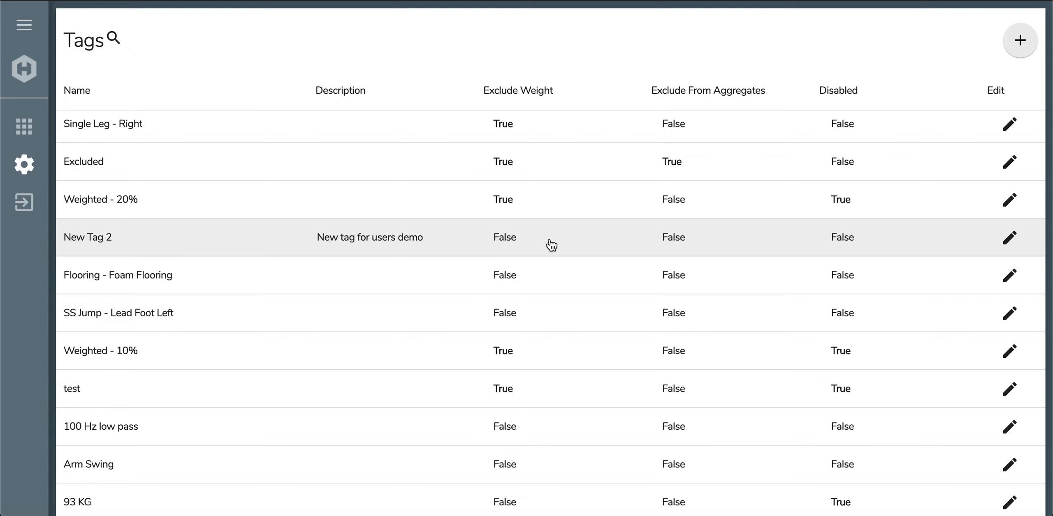
pyautogui.moveTo(685, 202)
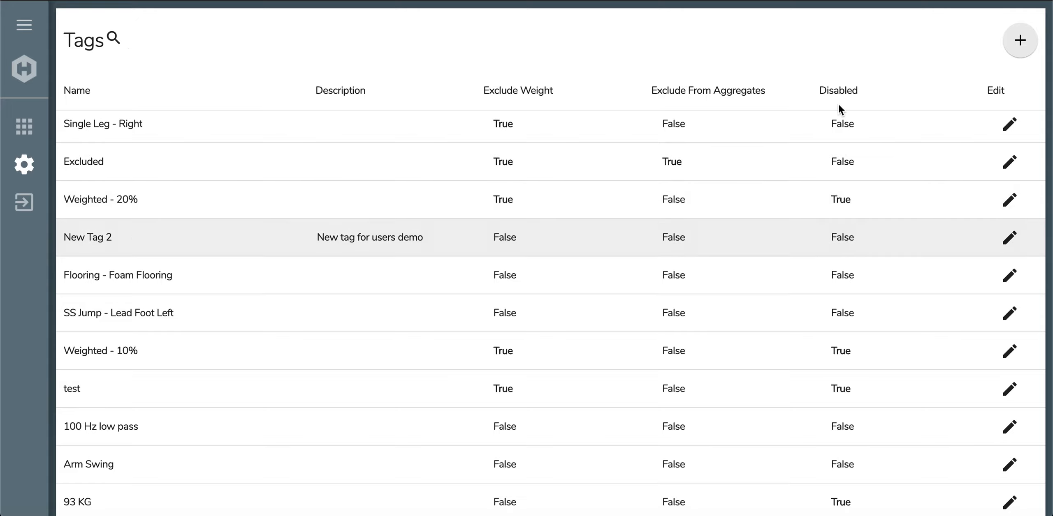
pyautogui.moveTo(839, 90)
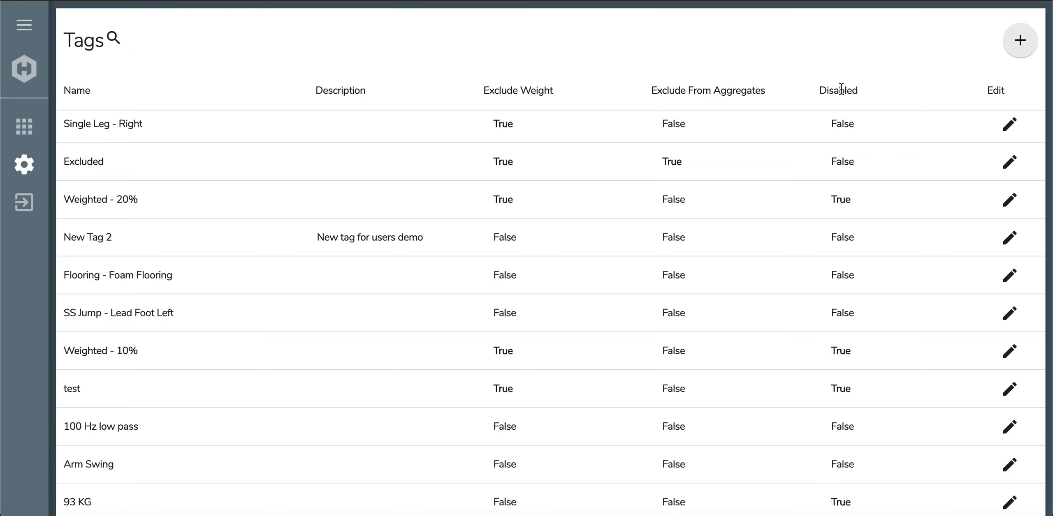
pyautogui.moveTo(842, 249)
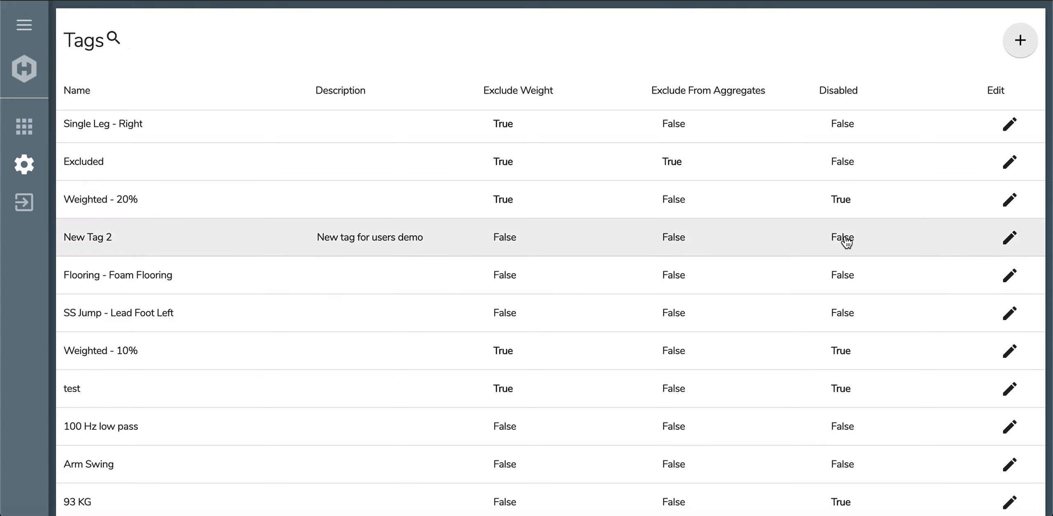
pyautogui.moveTo(1006, 246)
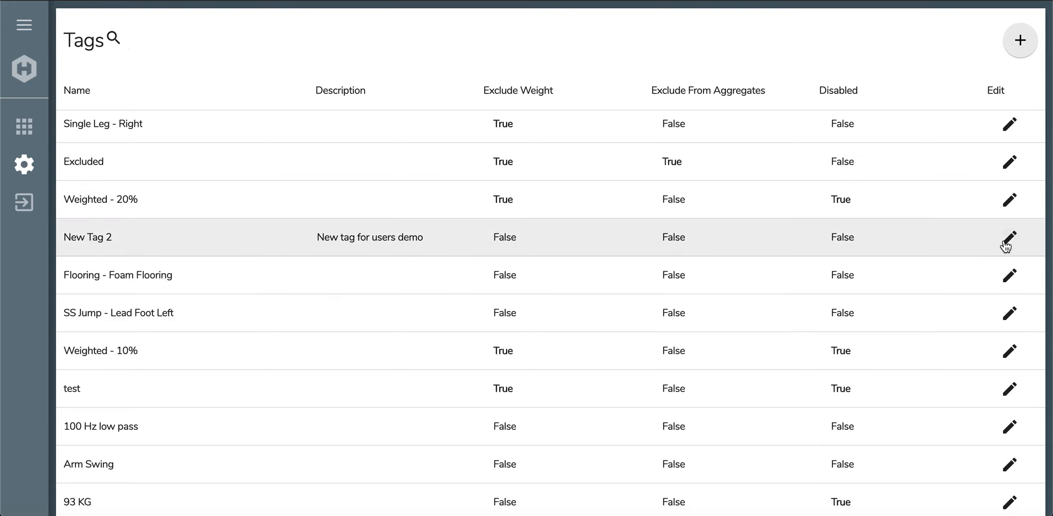
pyautogui.click(1009, 237)
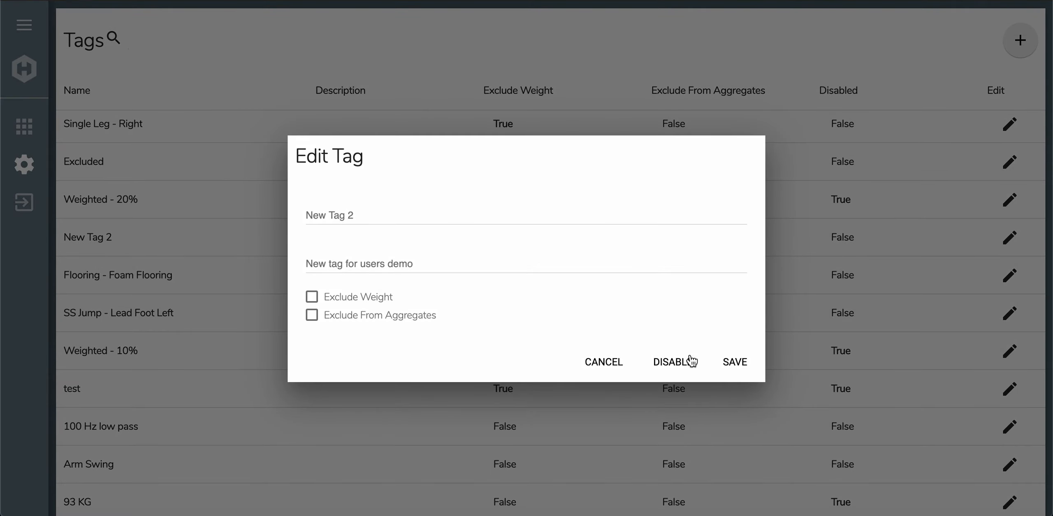
# Step: Disable New Tag 2 so its Disabled column reads True
pyautogui.click(734, 362)
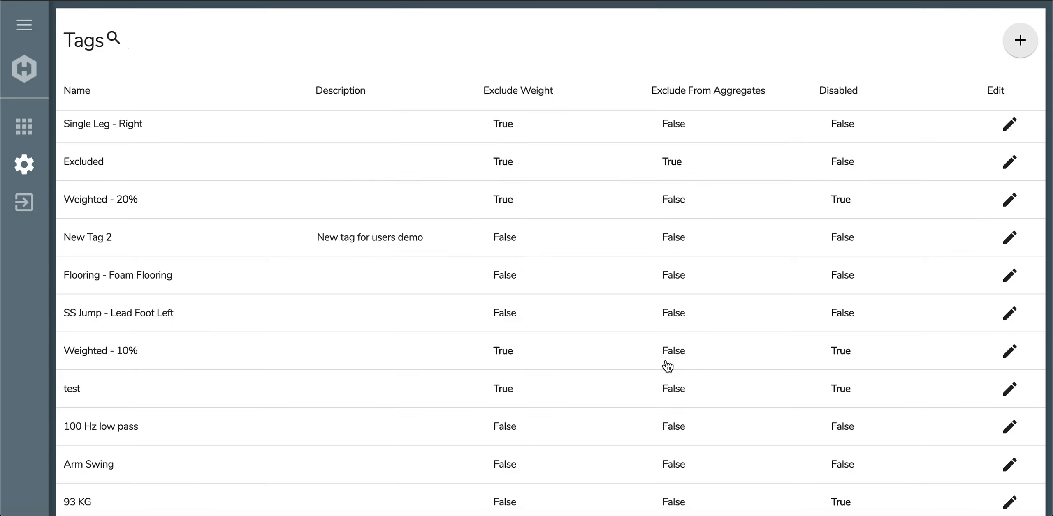
pyautogui.moveTo(838, 246)
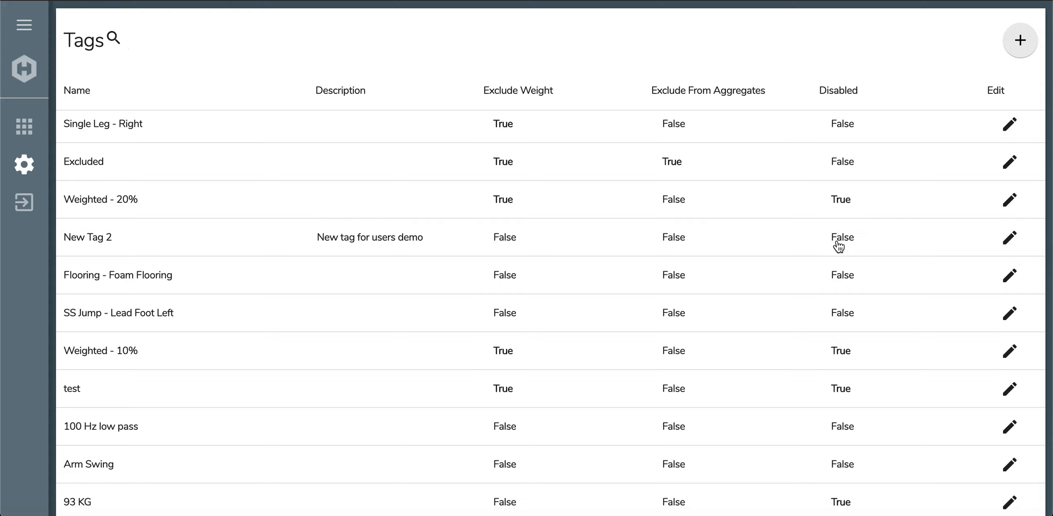
pyautogui.click(841, 237)
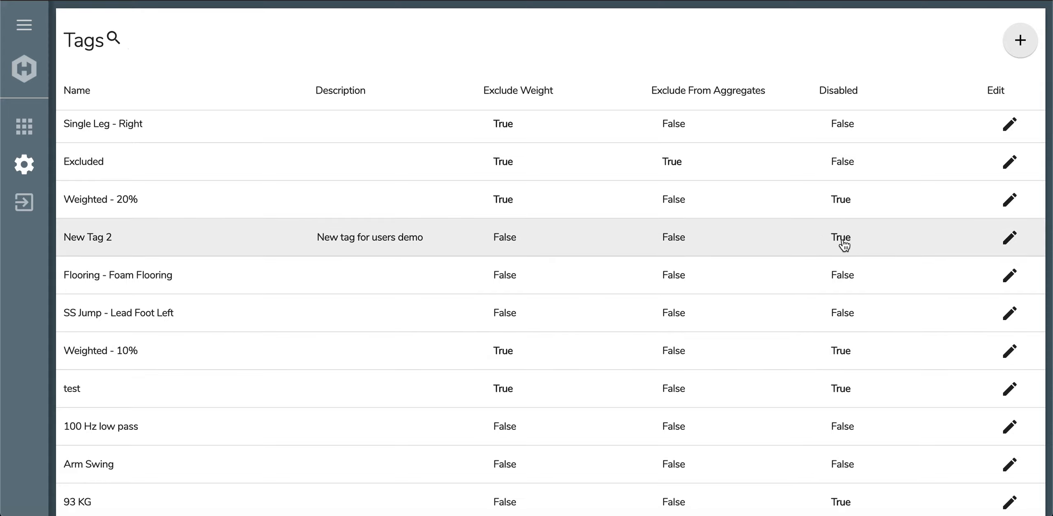
pyautogui.moveTo(845, 253)
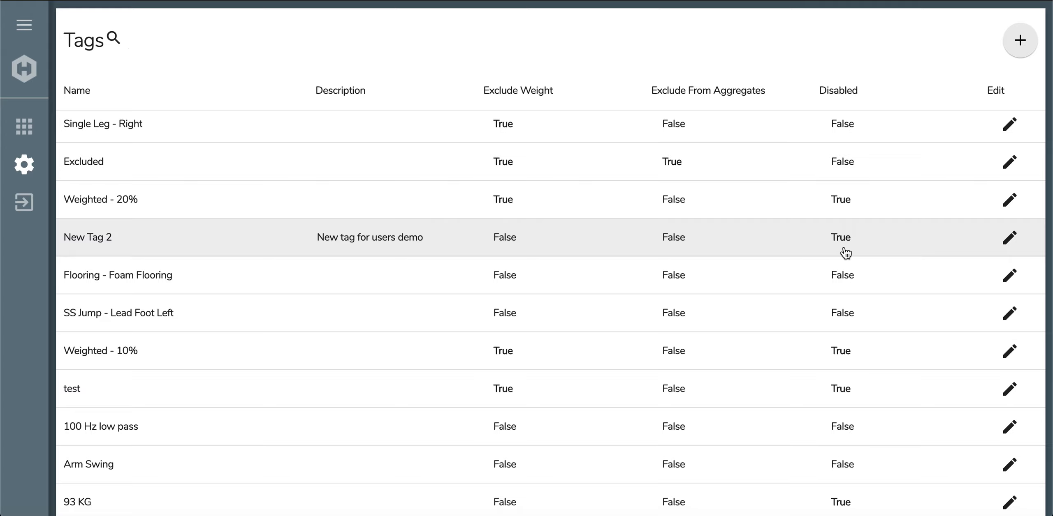
pyautogui.moveTo(844, 254)
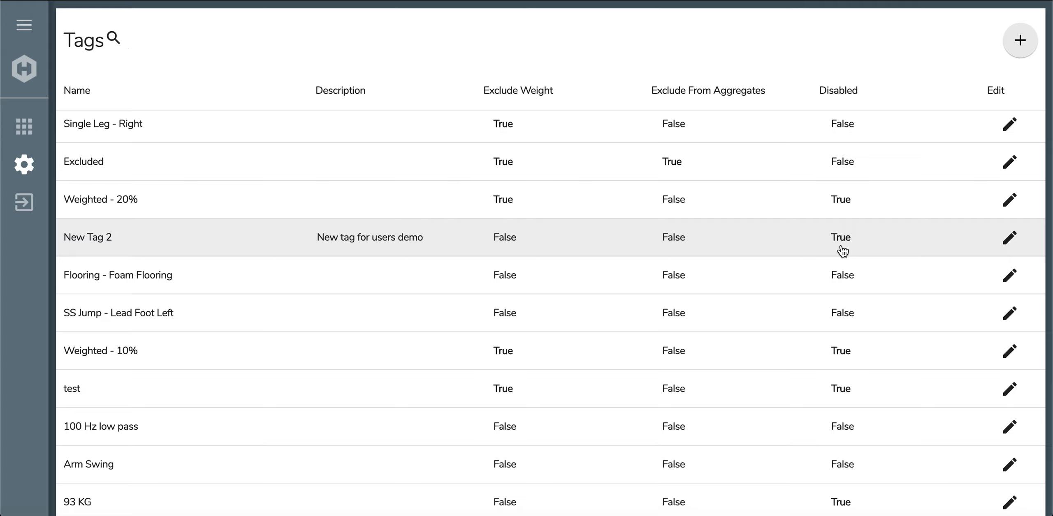
pyautogui.moveTo(856, 243)
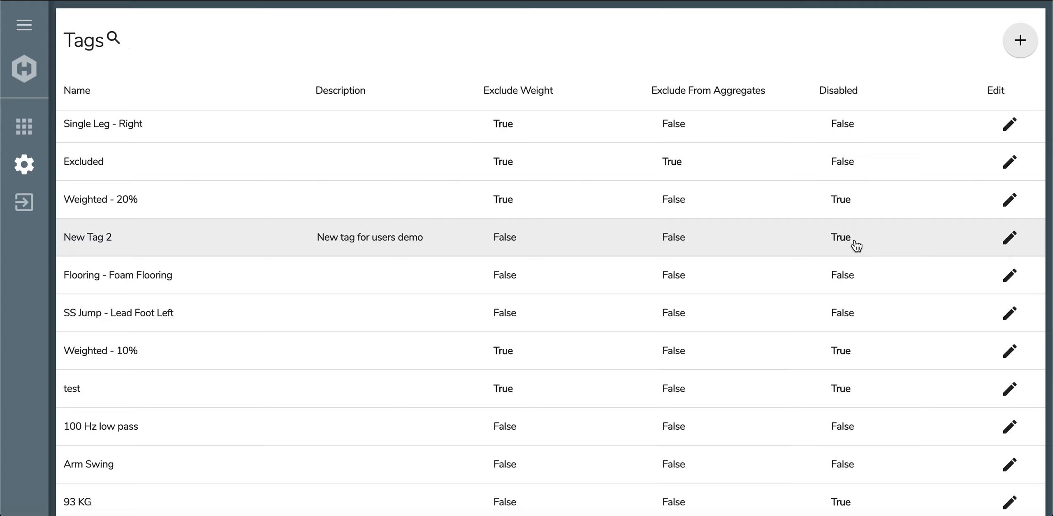